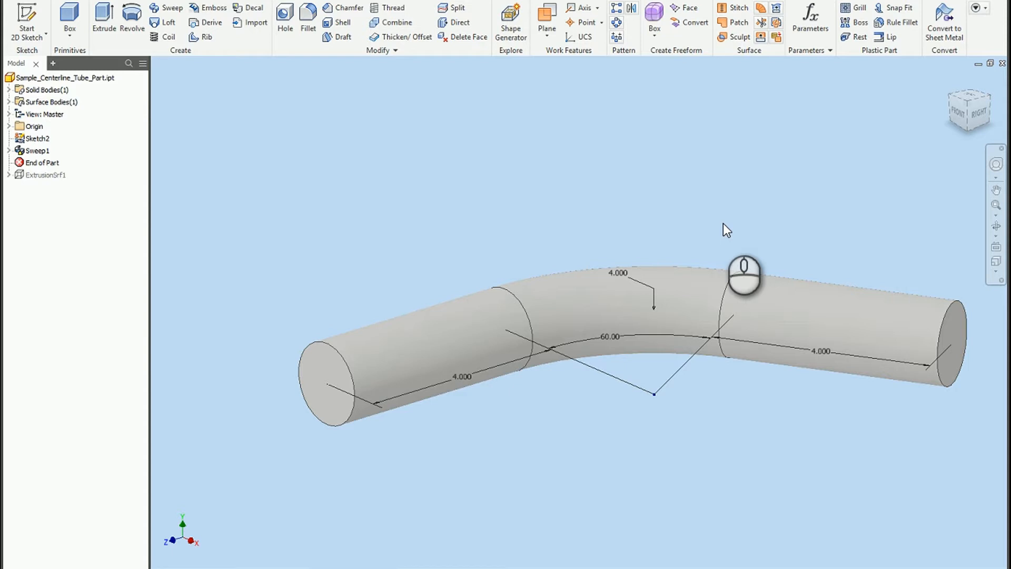
mouse_move(286, 557)
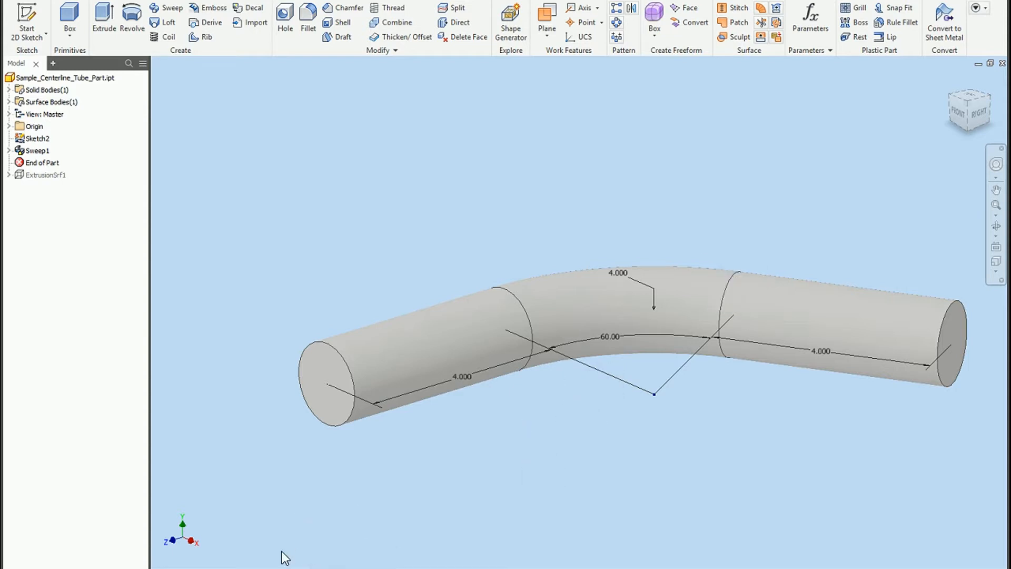
mouse_move(265, 564)
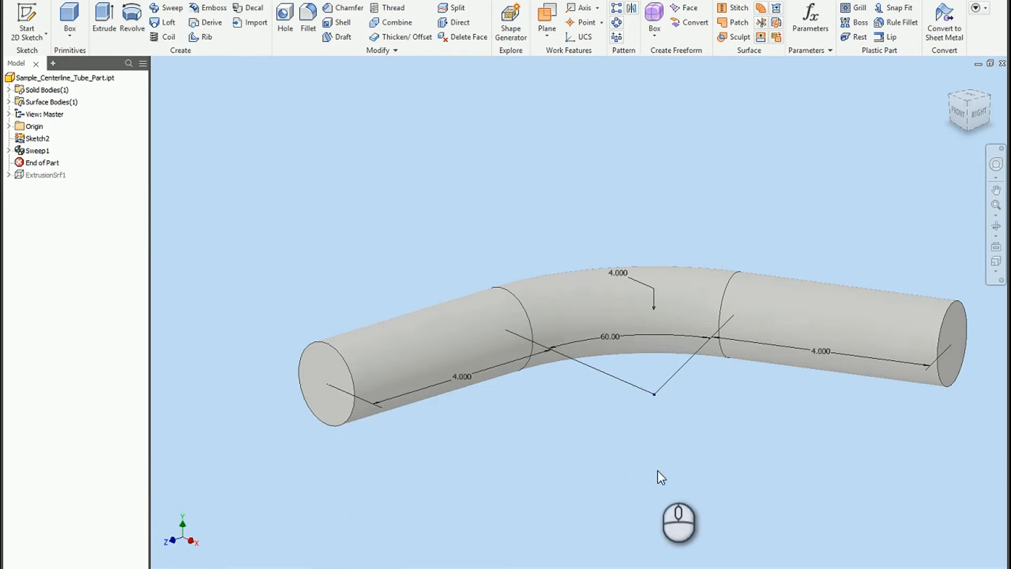
mouse_move(661, 456)
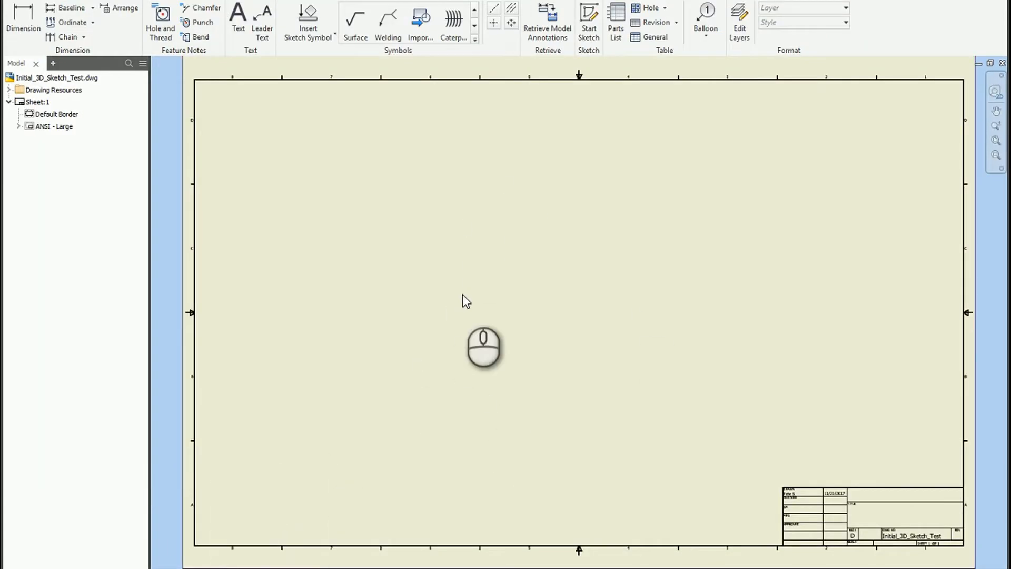
Step: Place a base view of the tube part oriented from the Top onto the sheet
left_click(33, 16)
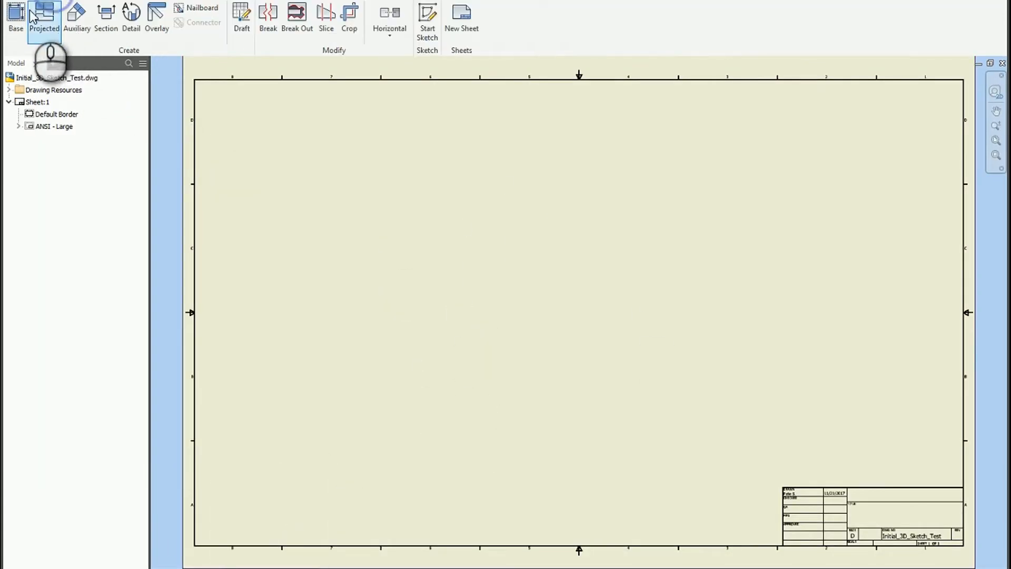
left_click(14, 19)
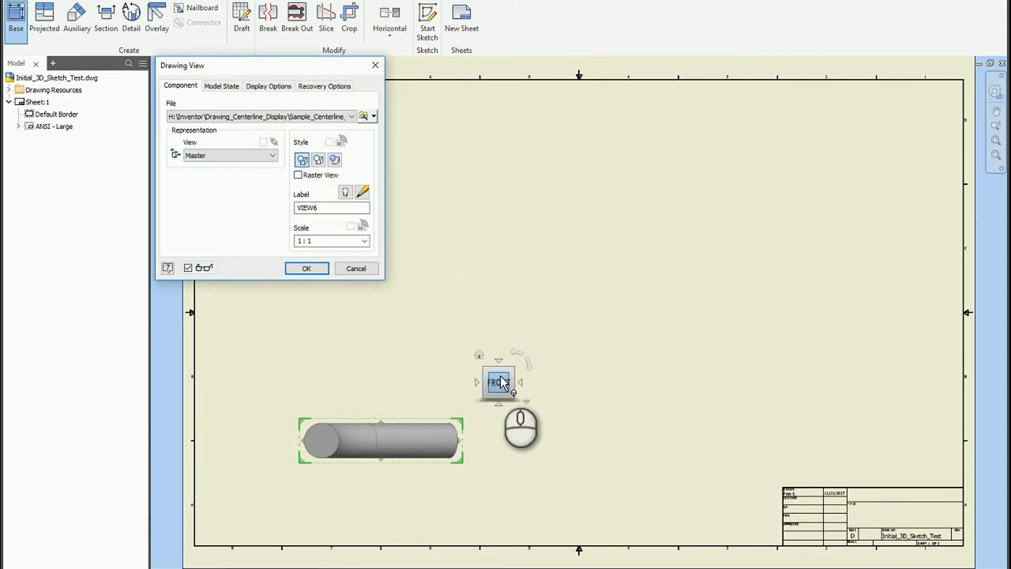
left_click(498, 381)
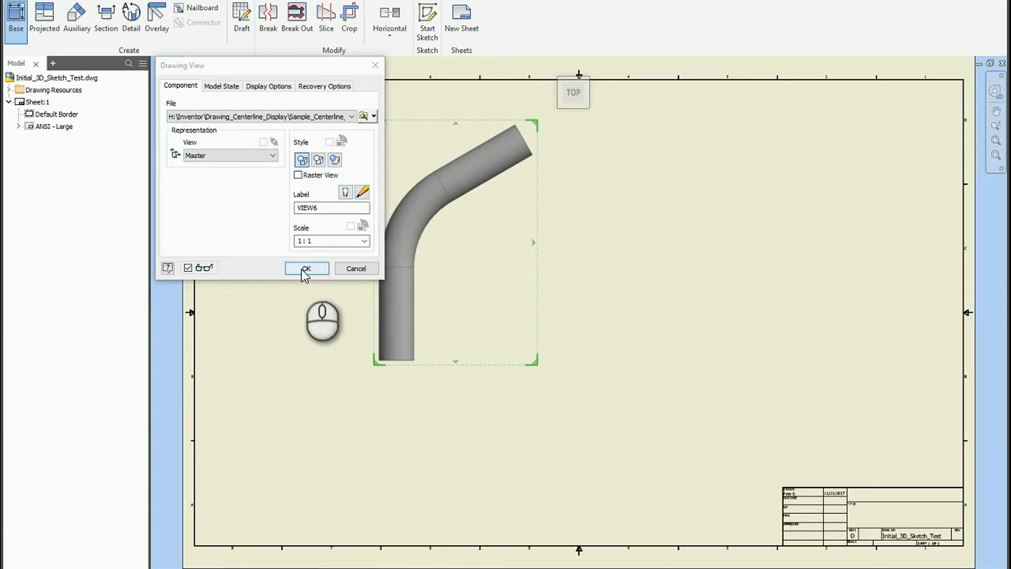
left_click(305, 268)
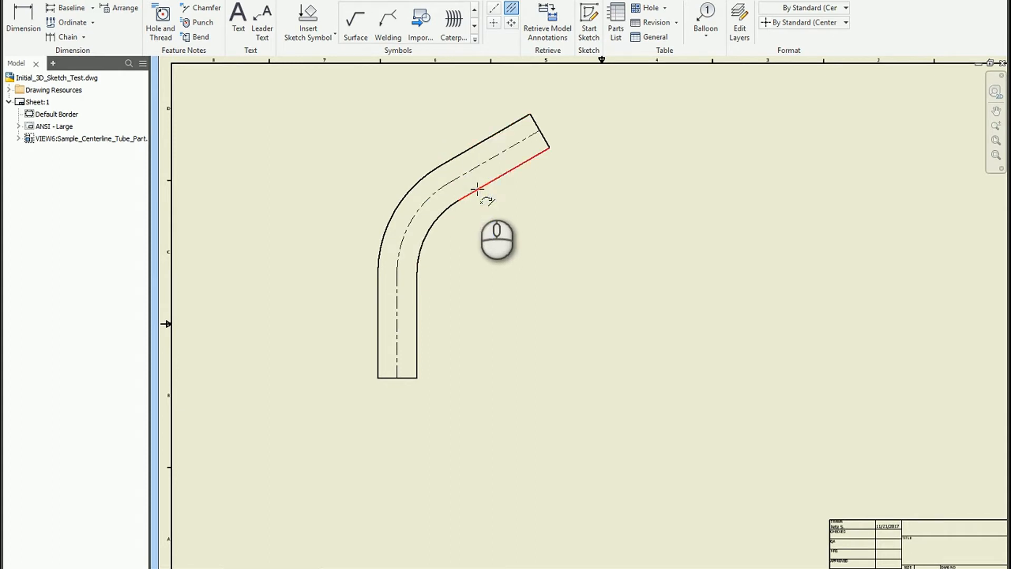
Step: Zoom in on the top view to inspect its dashed centerline
scroll("up", 3)
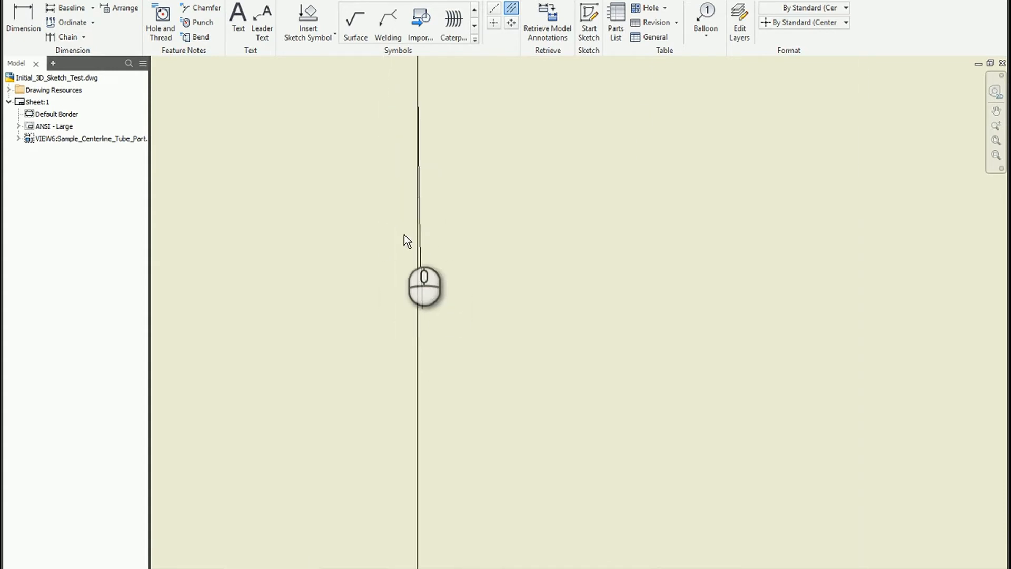
mouse_move(446, 208)
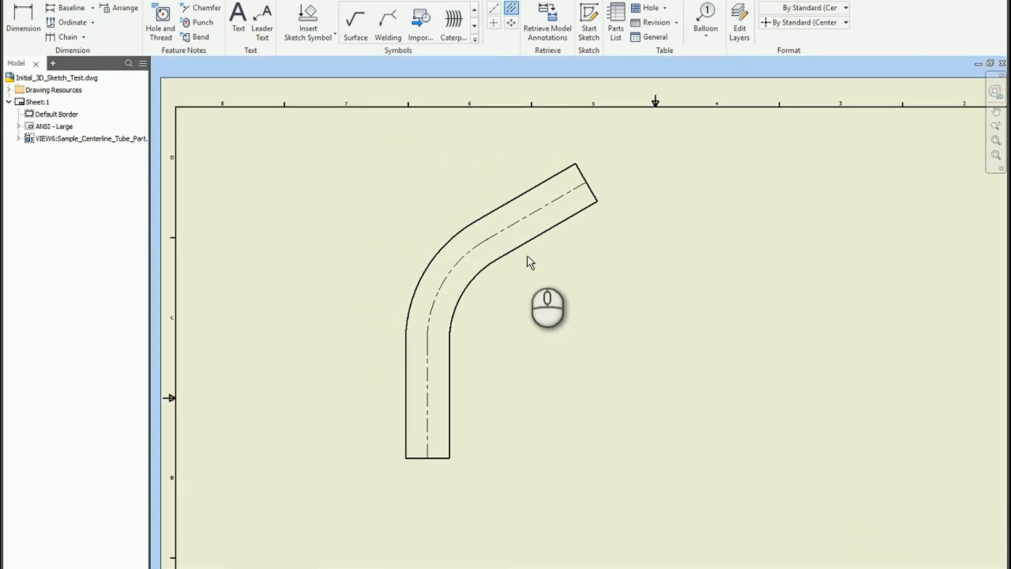
mouse_move(200, 22)
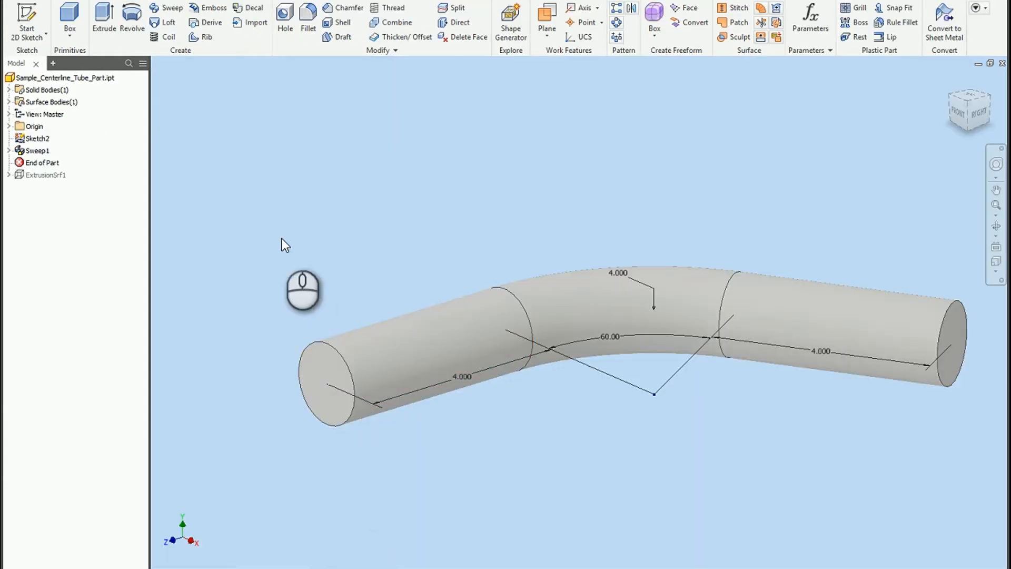
Step: Highlight Sweep1's path Sketch2 and profile Sketch1, then edit ExtrusionSrf1
left_click(39, 150)
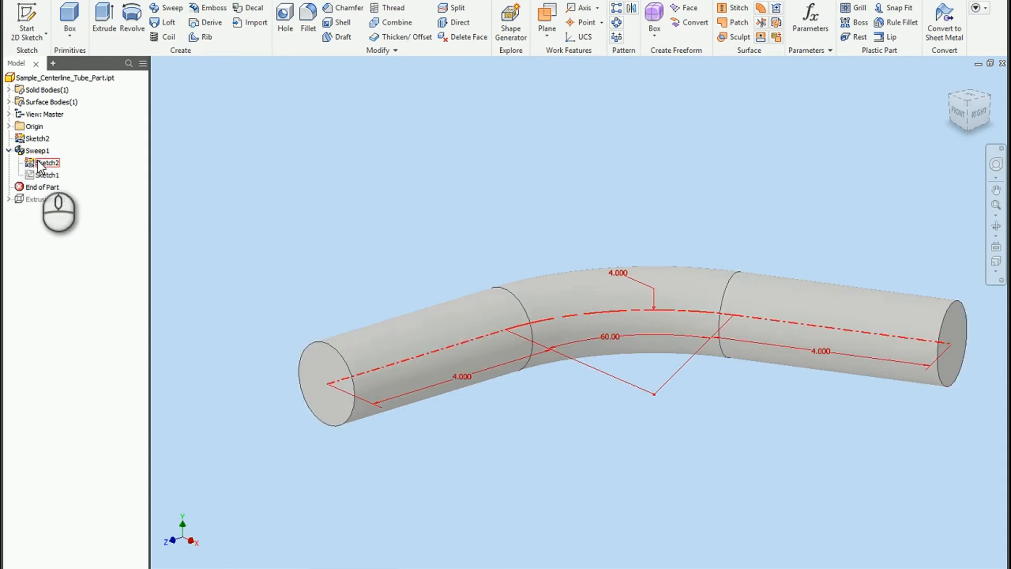
left_click(46, 175)
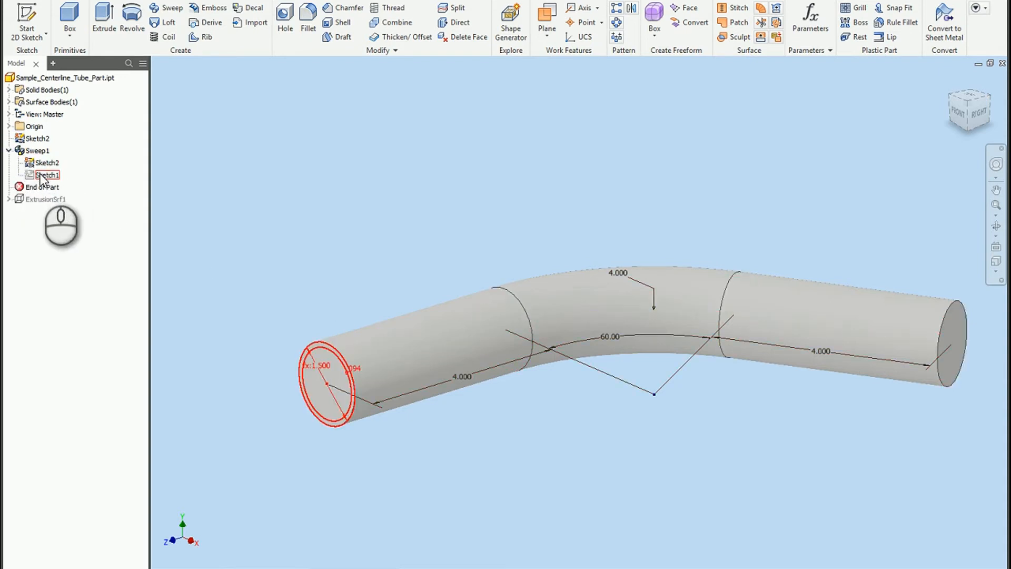
left_click(36, 138)
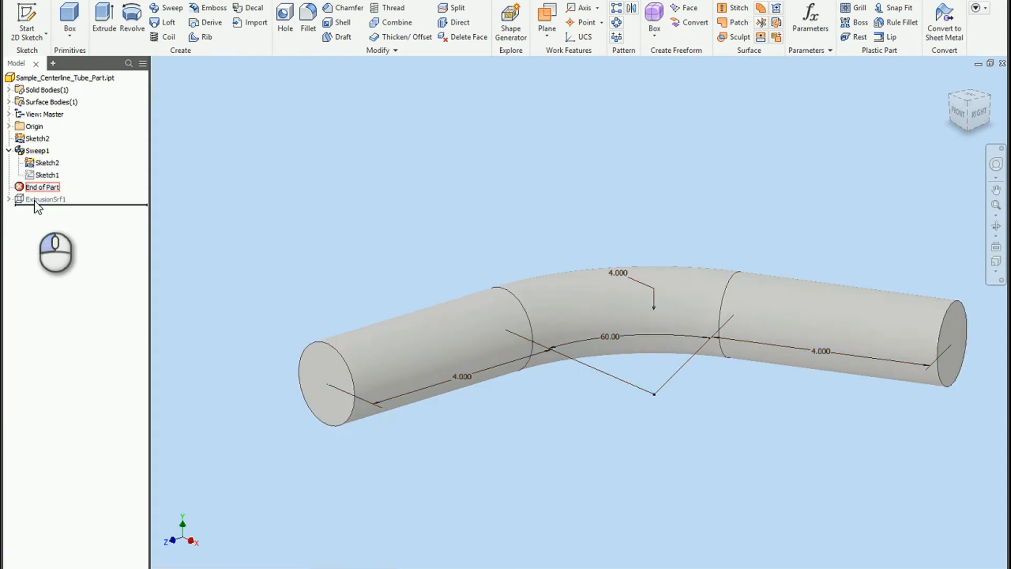
double_click(46, 199)
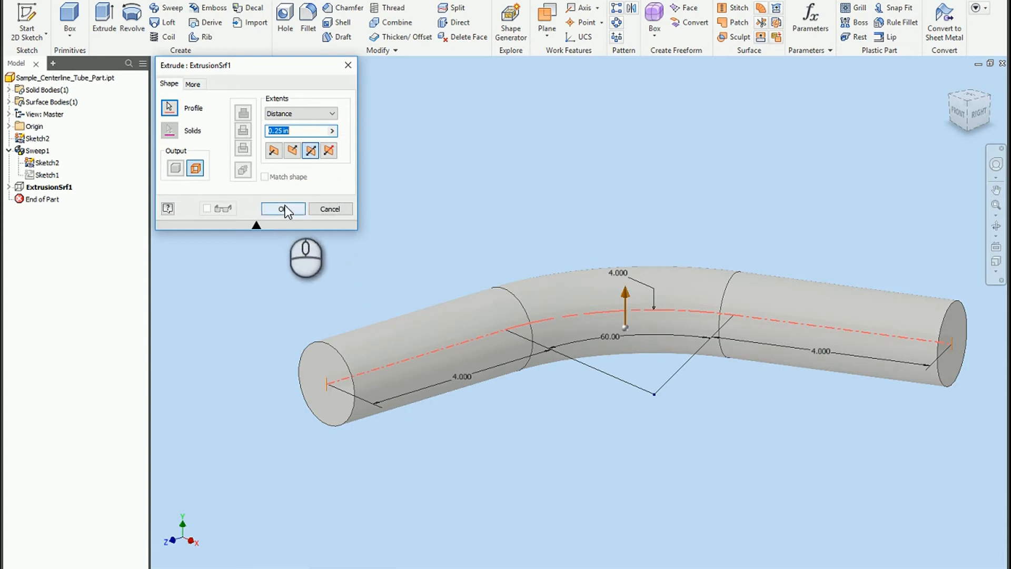
Step: Confirm the ExtrusionSrf1 centerline surface settings unchanged
left_click(282, 209)
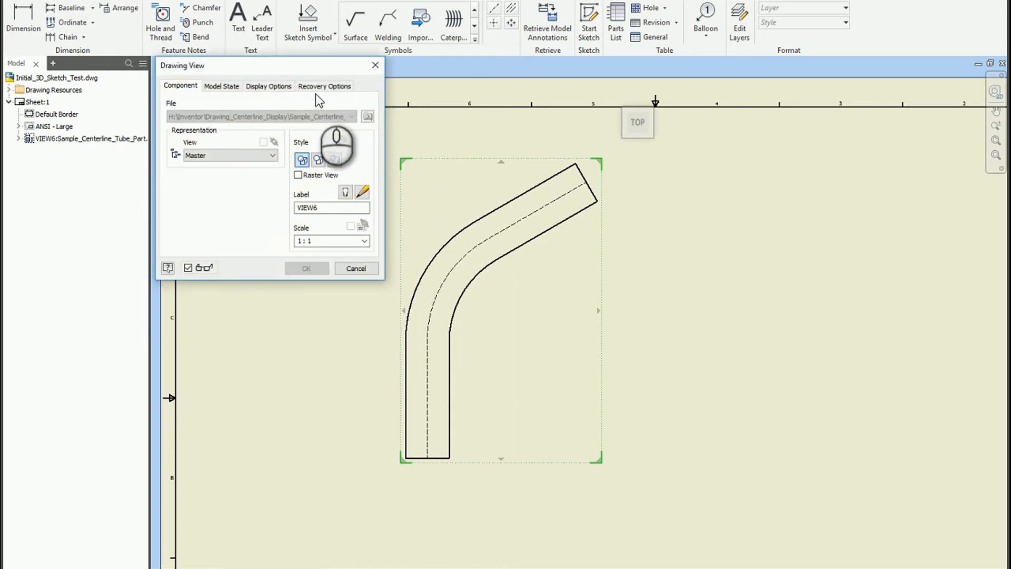
Step: Review another page of the top view's Drawing View settings
left_click(324, 85)
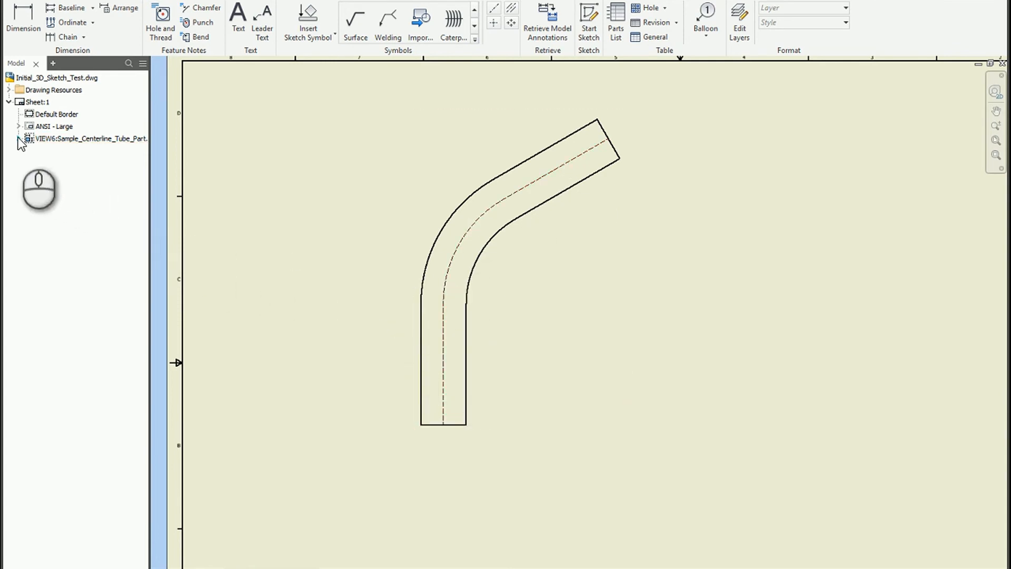
Step: Expand VIEW6 and bring up the tube part's options to include its surfaces
left_click(18, 137)
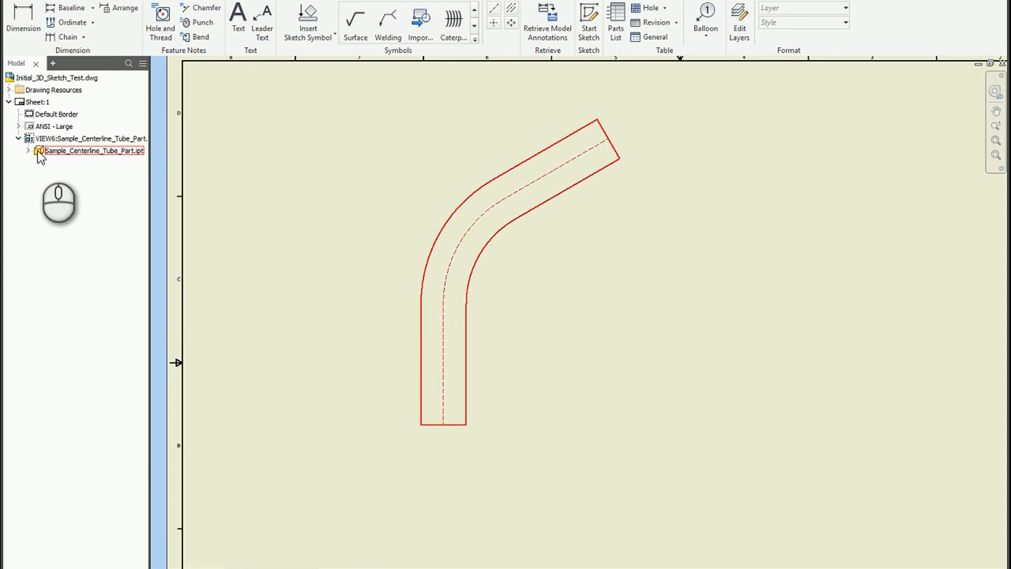
right_click(92, 151)
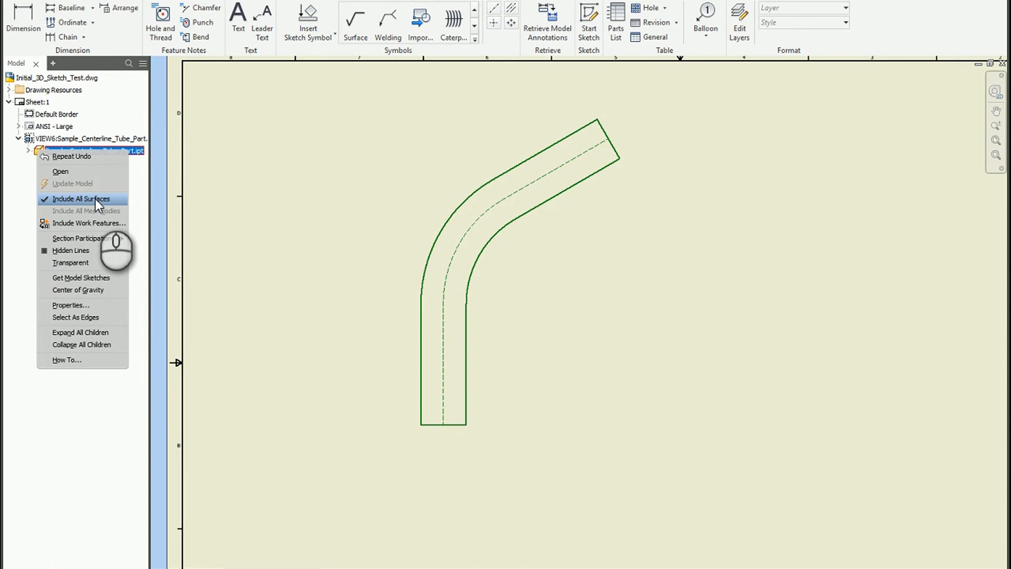
mouse_move(280, 205)
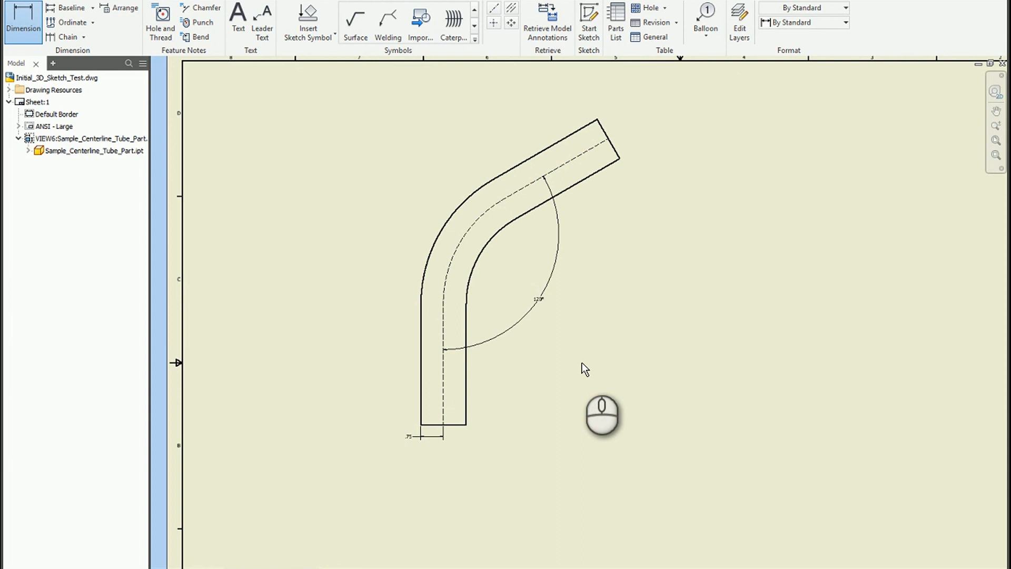
mouse_move(575, 365)
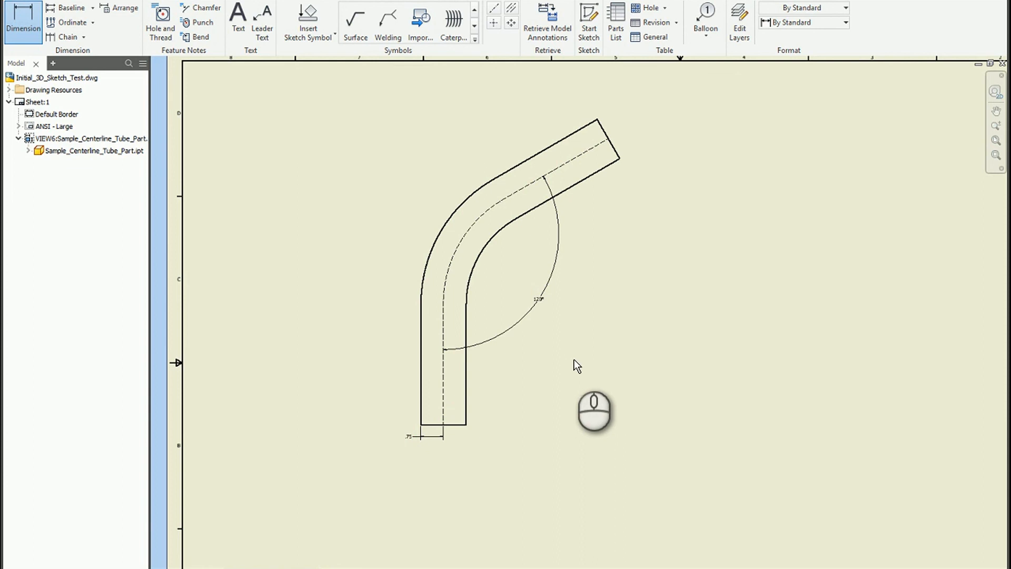